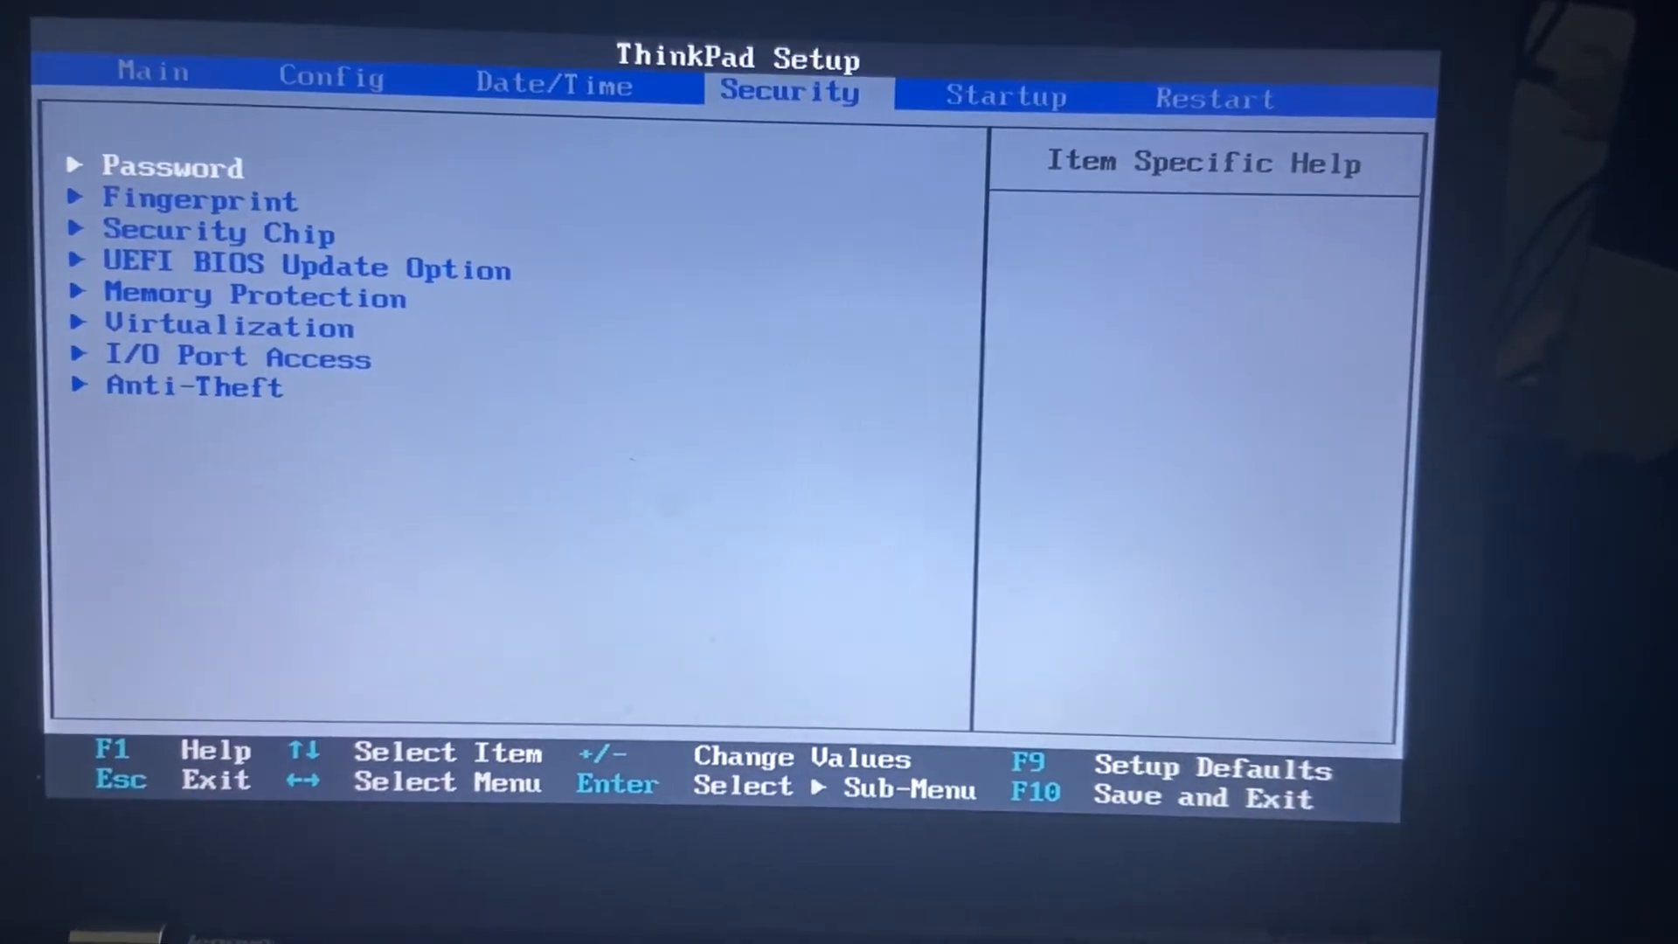
- Browse from the Startup boot page back to the Date/Time page showing system date and time
key(Left)
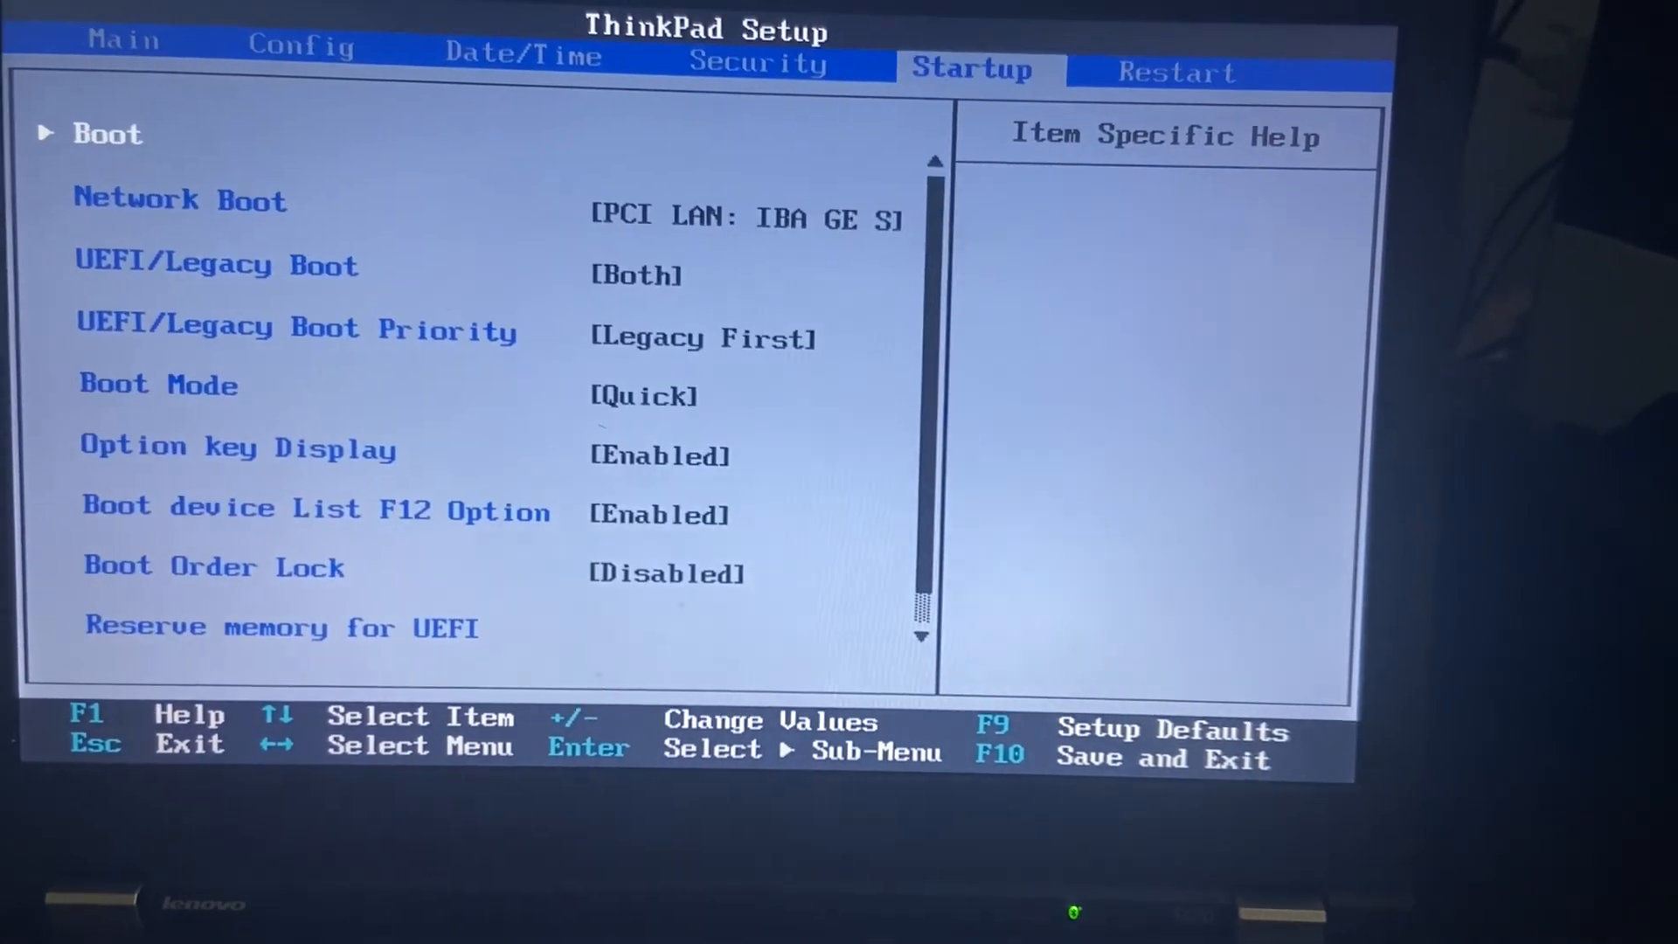
key(Left)
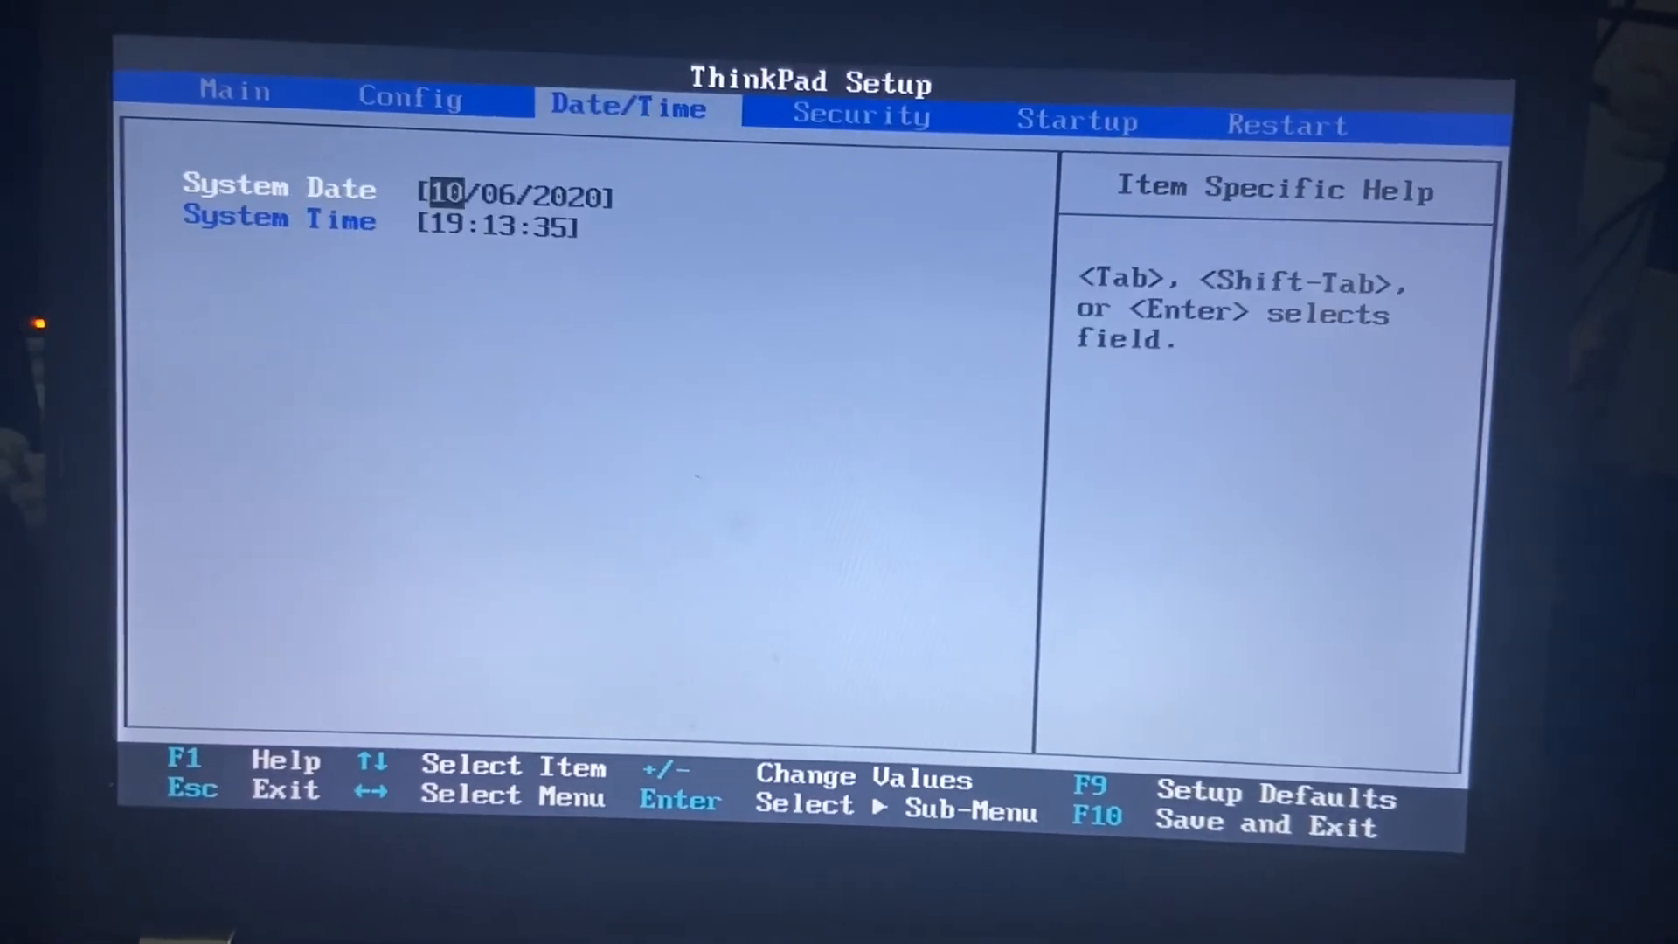